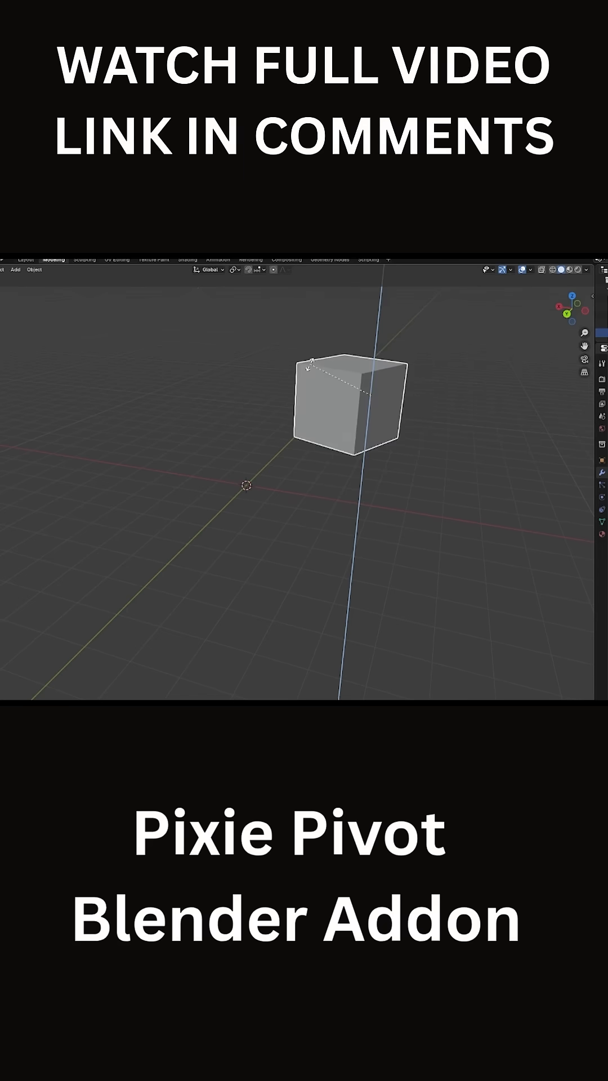
Step: Switch the tunnel mesh's transform orientation to Local from the header dropdown in Edit Mode
{"action": "left_click_drag", "start_coordinate": [317, 372], "coordinate": [427, 466]}
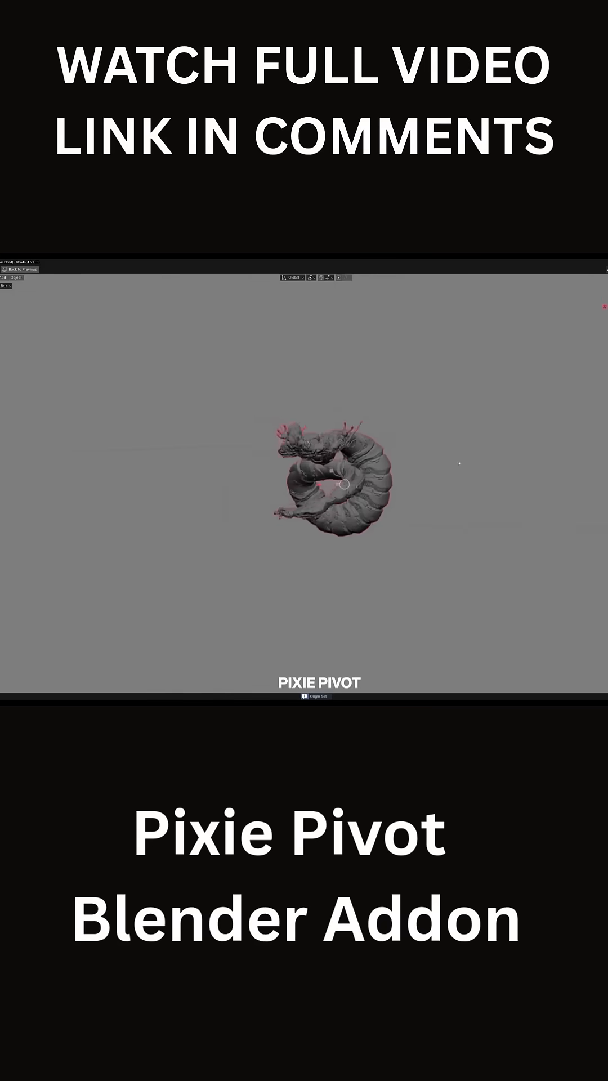
{"action": "left_click", "coordinate": [291, 286]}
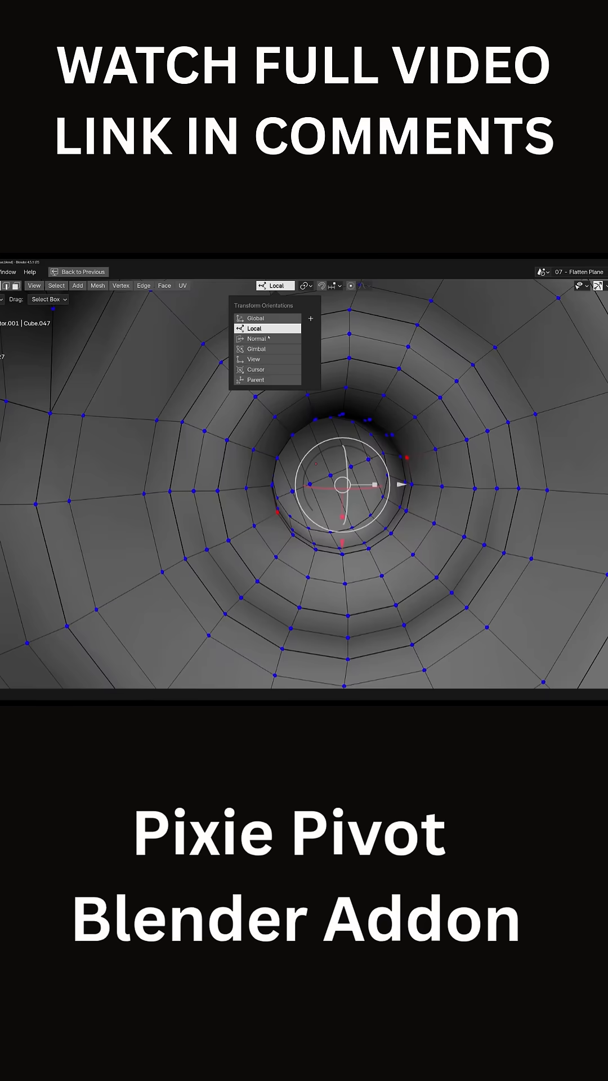